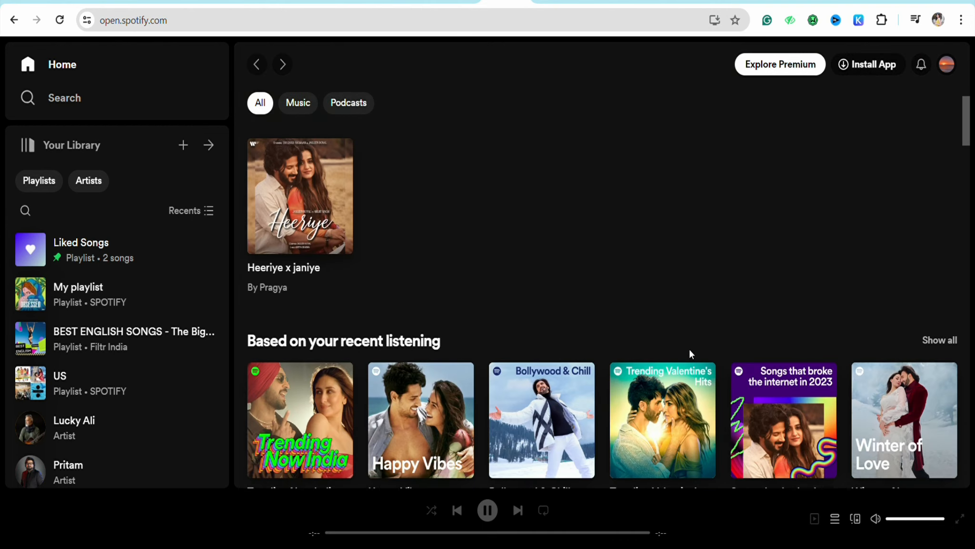
Go to receiptify.herokuapp.com and choose Log in with Spotify.
{"action": "scroll", "scroll_direction": "down", "scroll_amount": 3}
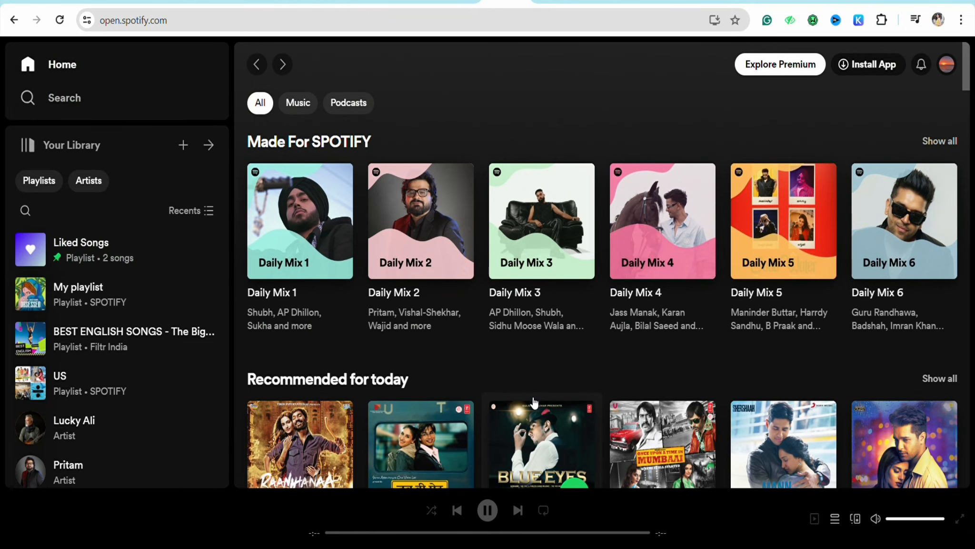
{"action": "scroll", "scroll_direction": "down", "scroll_amount": 3}
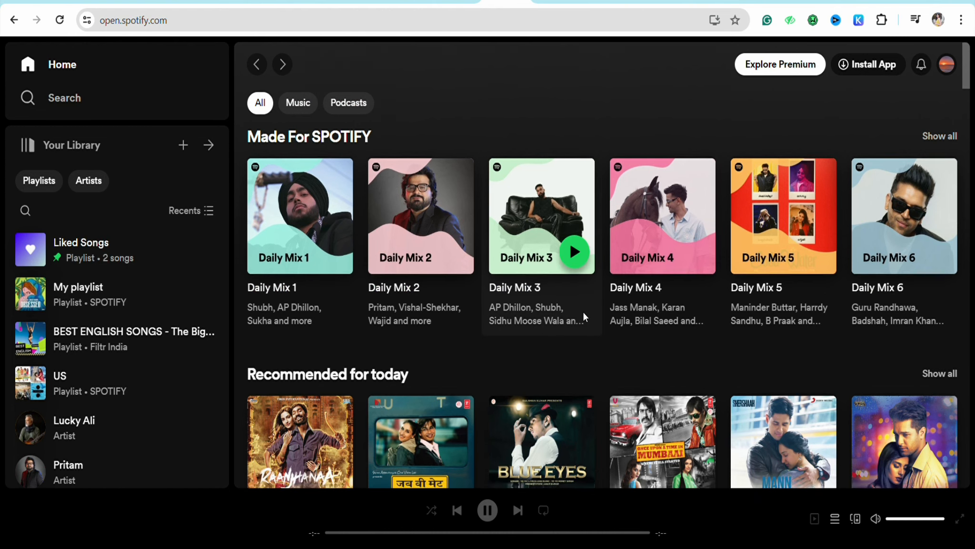
{"action": "scroll", "scroll_direction": "down", "scroll_amount": 3}
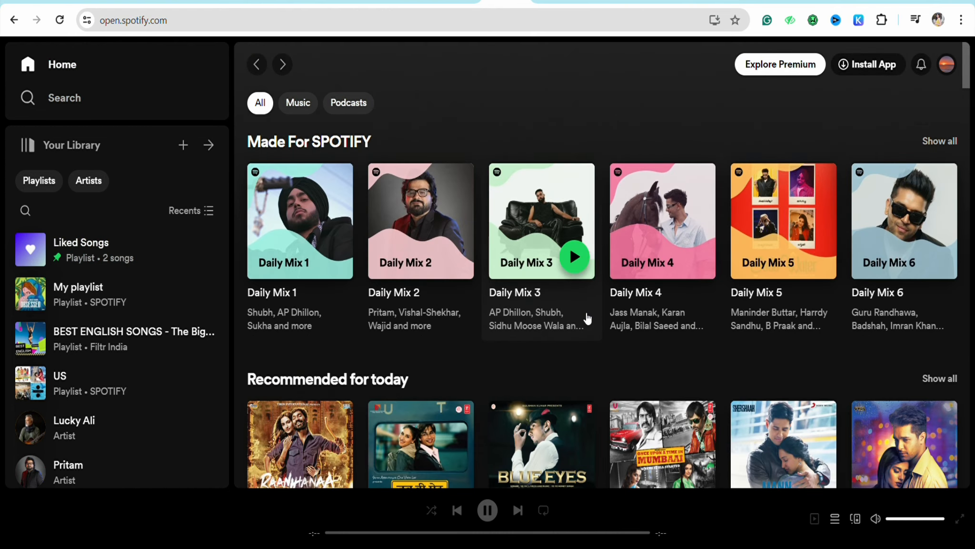
{"action": "scroll", "scroll_direction": "down", "scroll_amount": 3}
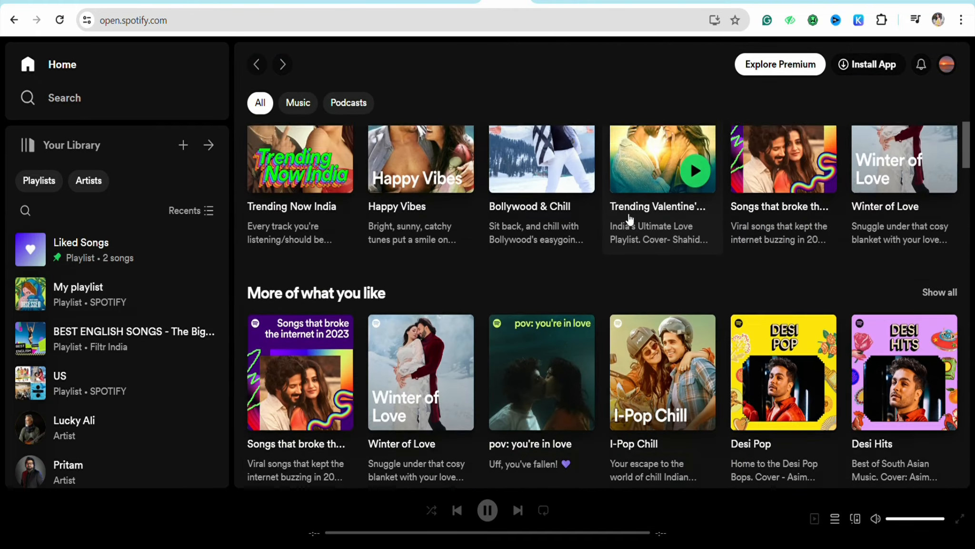
{"action": "type", "text": "receiptify.herokuapp.com"}
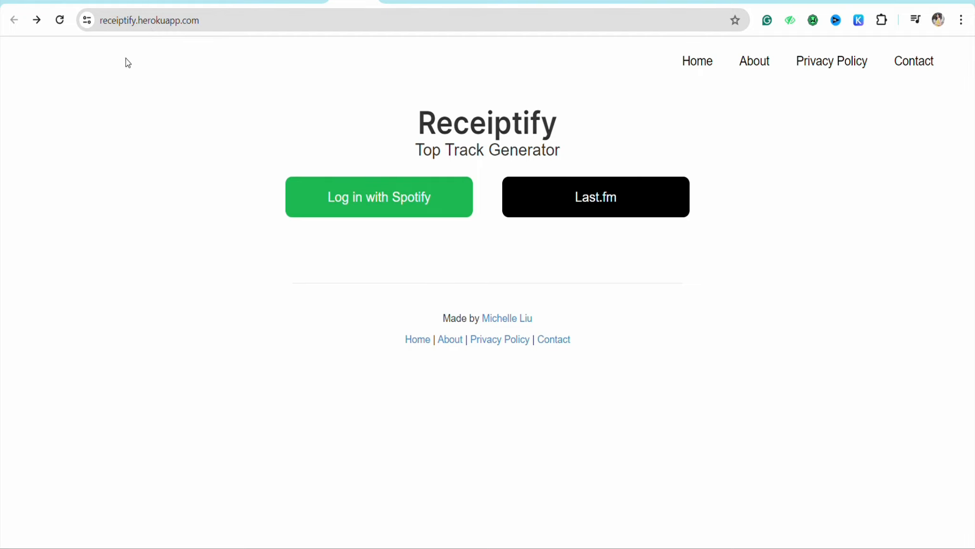
{"action": "mouse_move", "coordinate": [233, 80]}
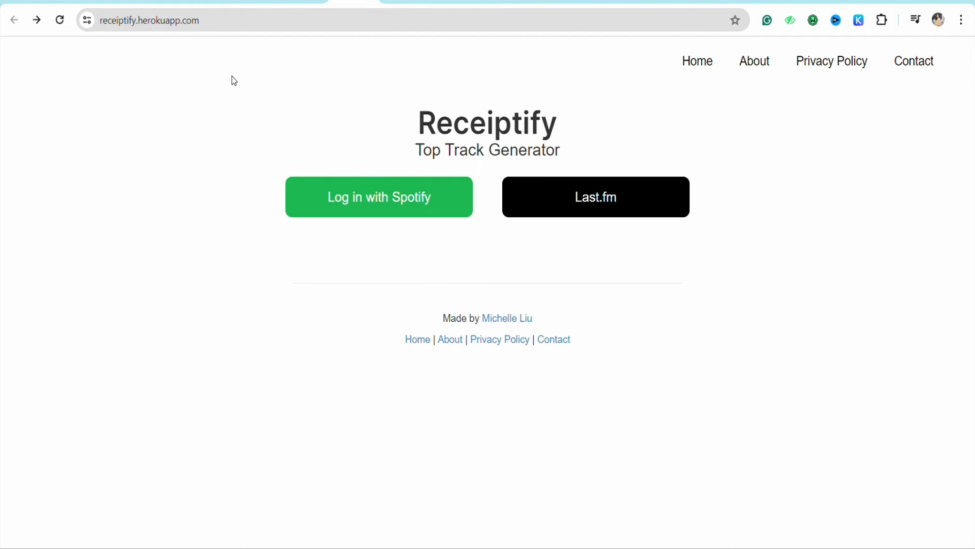
{"action": "mouse_move", "coordinate": [366, 122]}
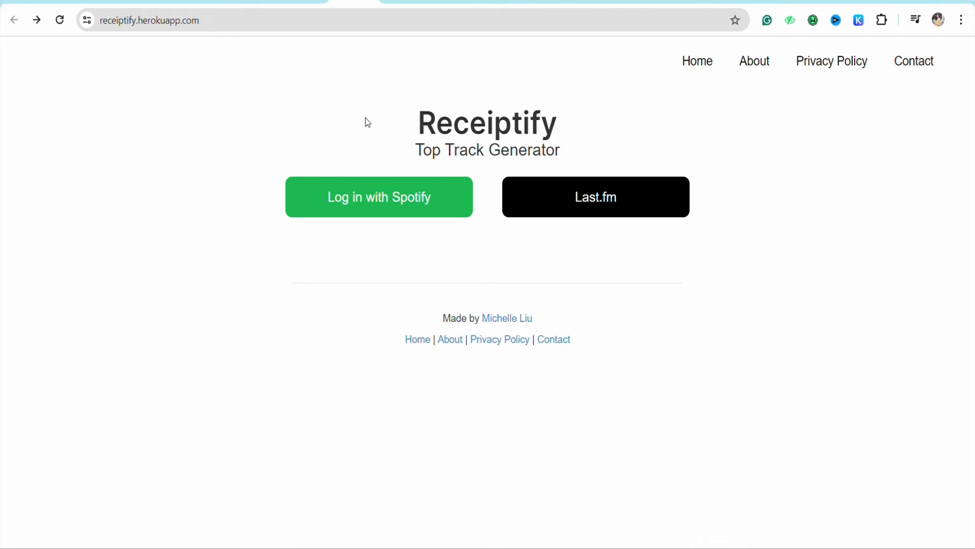
{"action": "left_click", "coordinate": [378, 196]}
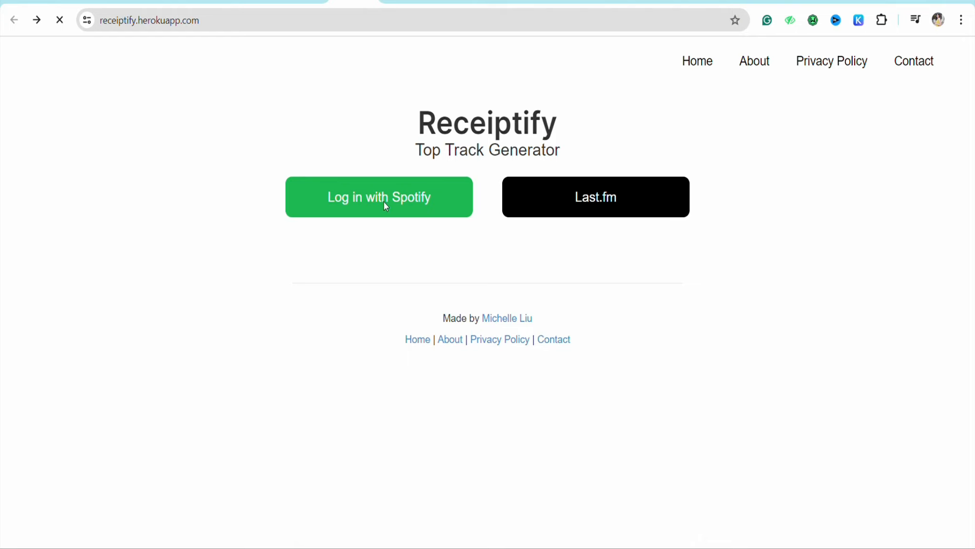
Finish the Spotify login to load the Top Tracks, Last Month, Top 10 receipt.
{"action": "left_click", "coordinate": [378, 197]}
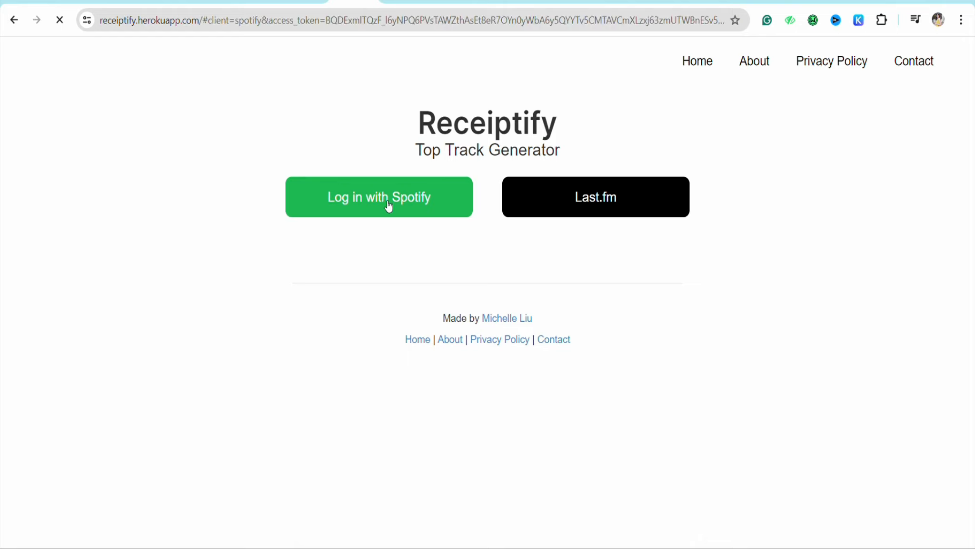
{"action": "left_click", "coordinate": [378, 197]}
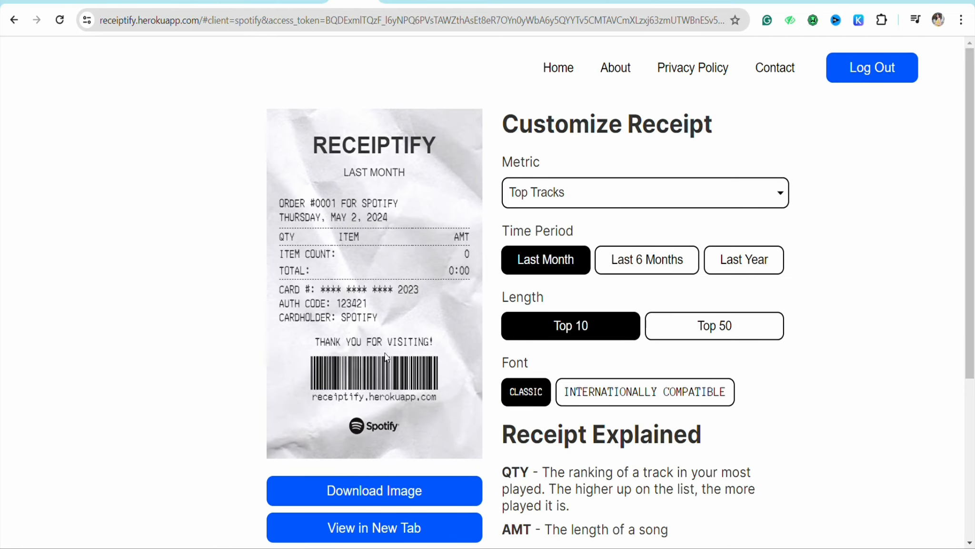
{"action": "scroll", "scroll_direction": "down", "scroll_amount": 3}
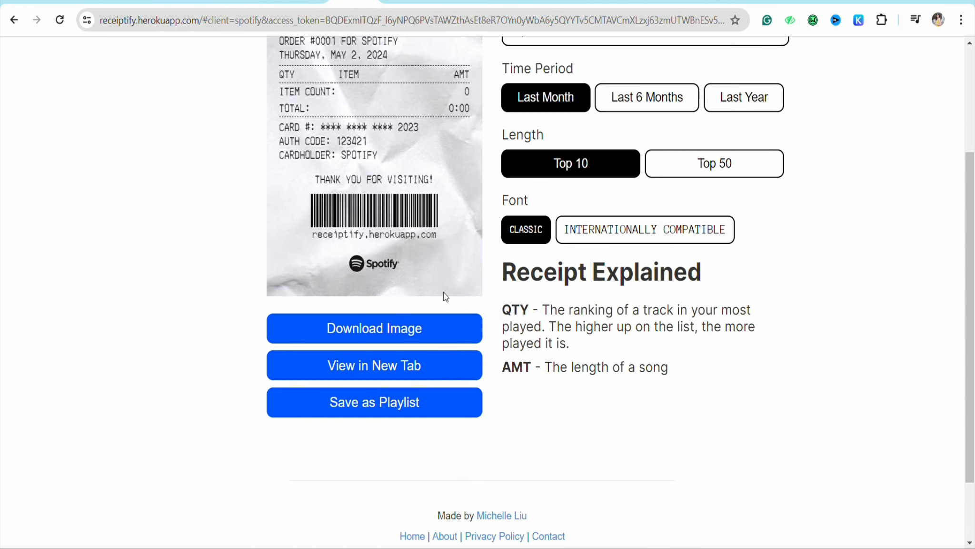
{"action": "mouse_move", "coordinate": [335, 367]}
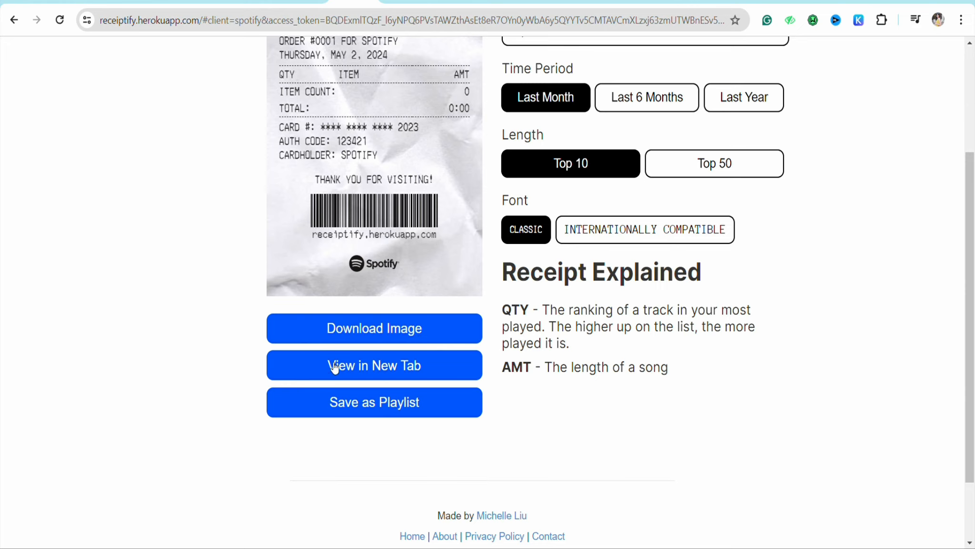
{"action": "mouse_move", "coordinate": [383, 430]}
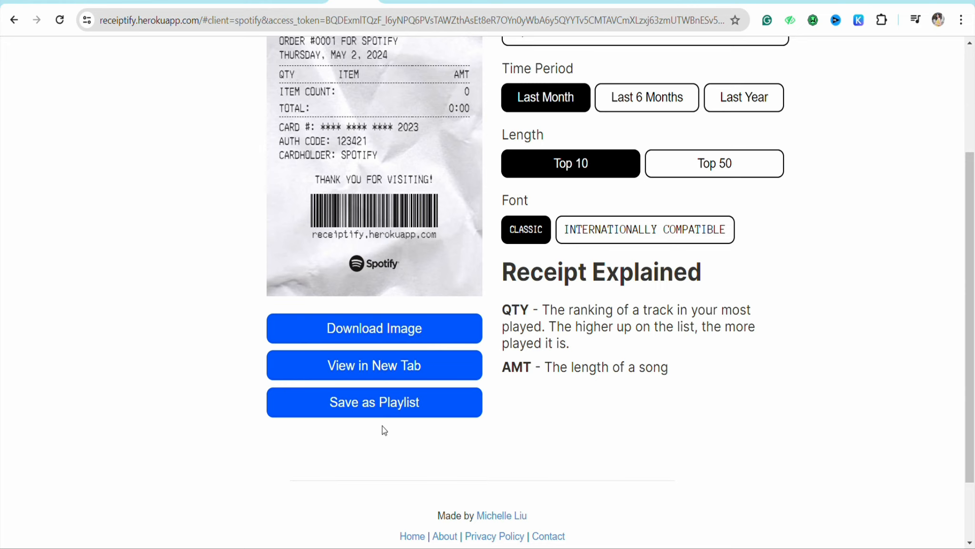
{"action": "scroll", "scroll_direction": "down", "scroll_amount": 3}
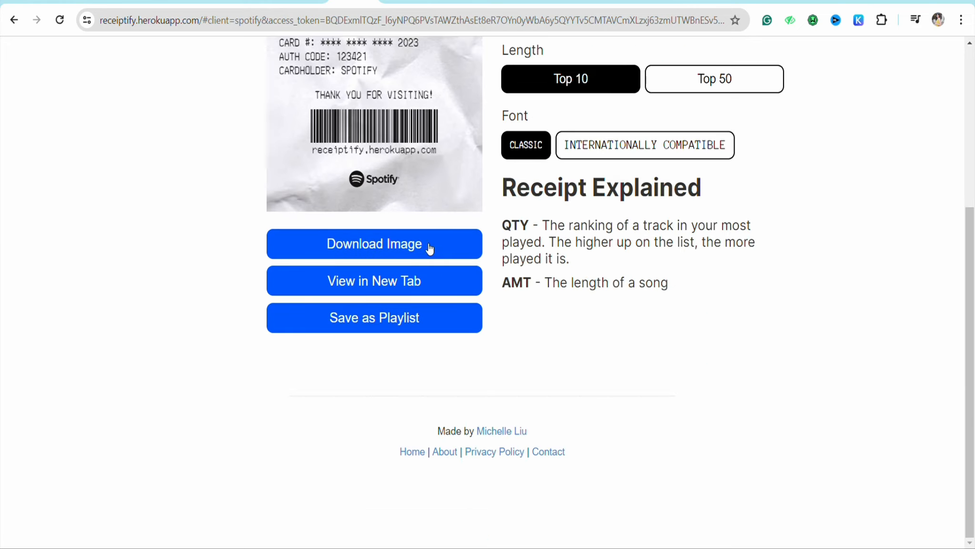
{"action": "mouse_move", "coordinate": [367, 467]}
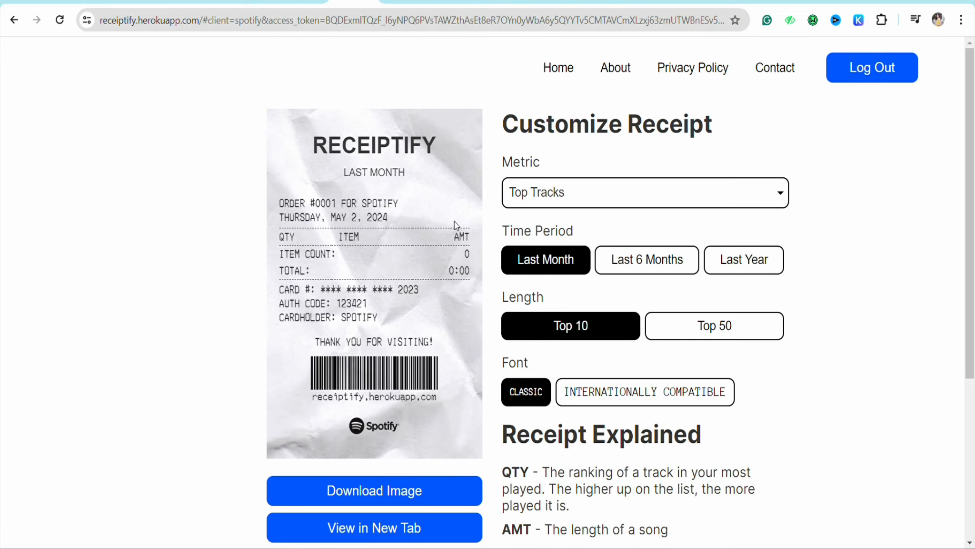
{"action": "mouse_move", "coordinate": [190, 210]}
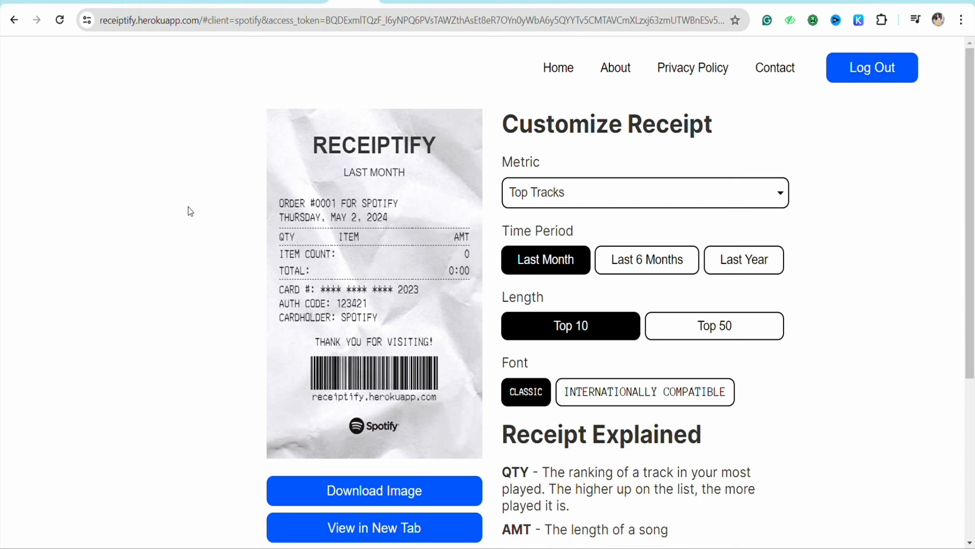